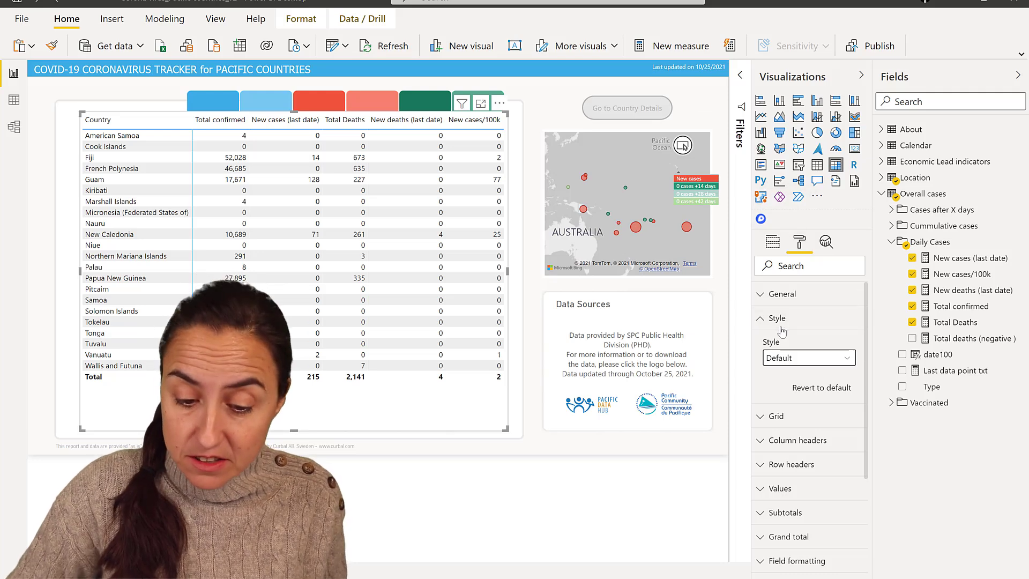
Step: Collapse the matrix Style card and expand the Location table's fields
click(777, 318)
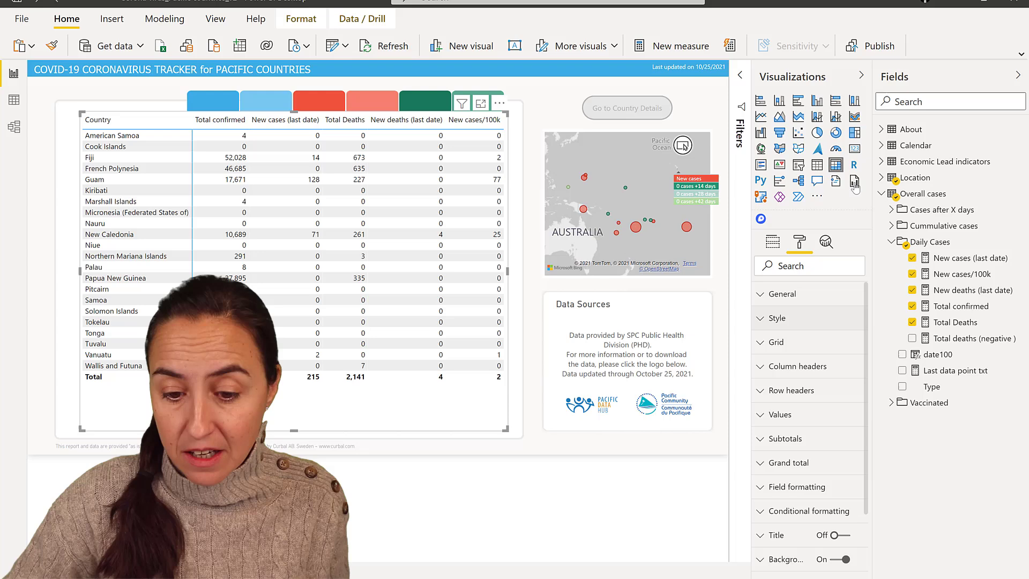
click(880, 177)
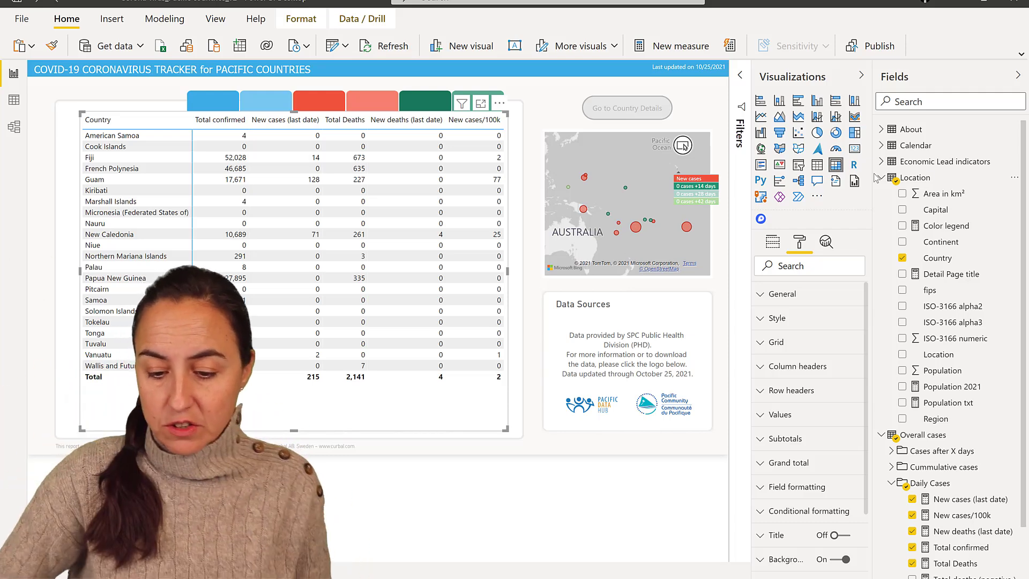
Step: Add Region to the matrix rows and expand Pacific Countries to its countries
click(773, 242)
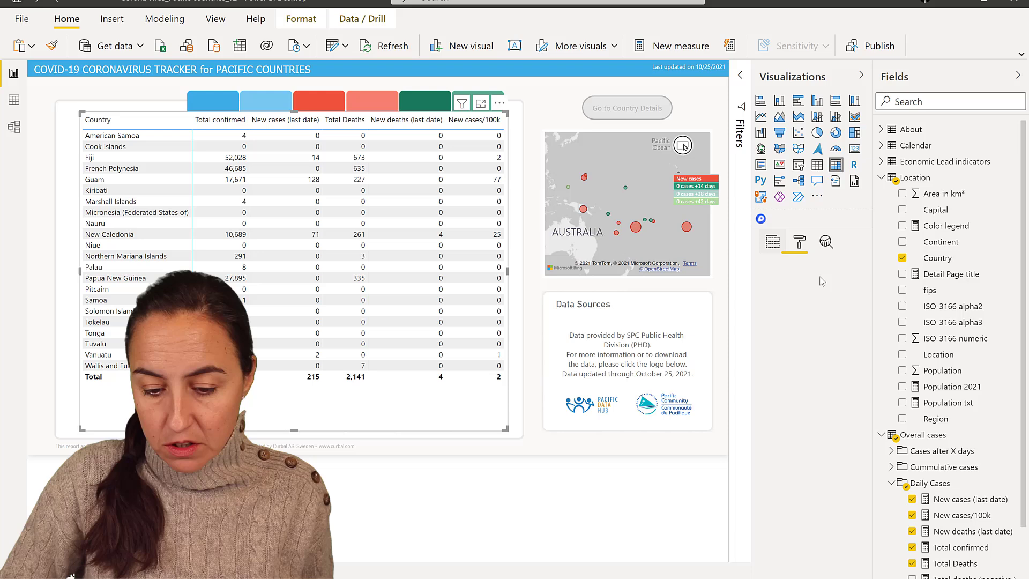
click(773, 242)
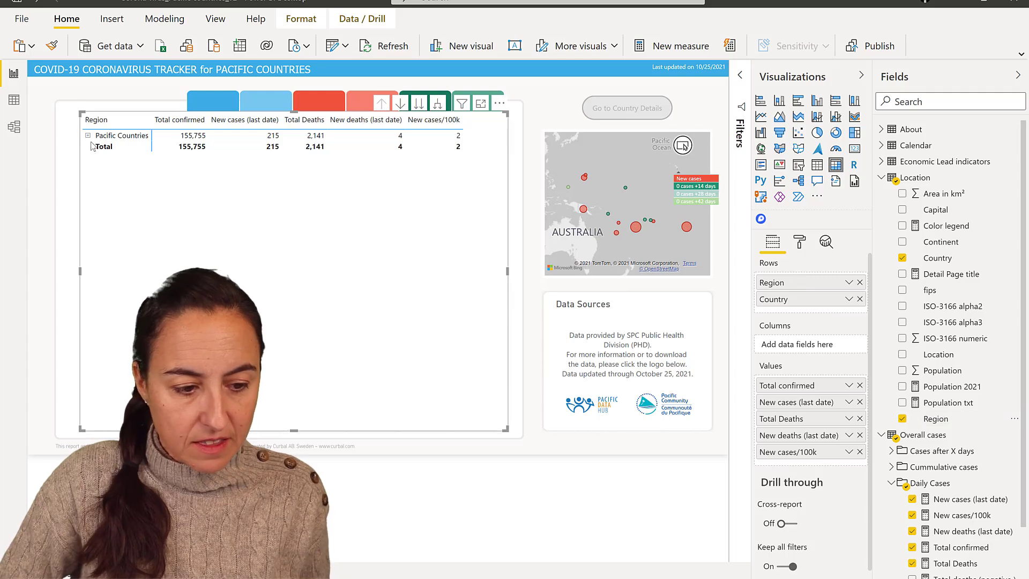
click(87, 135)
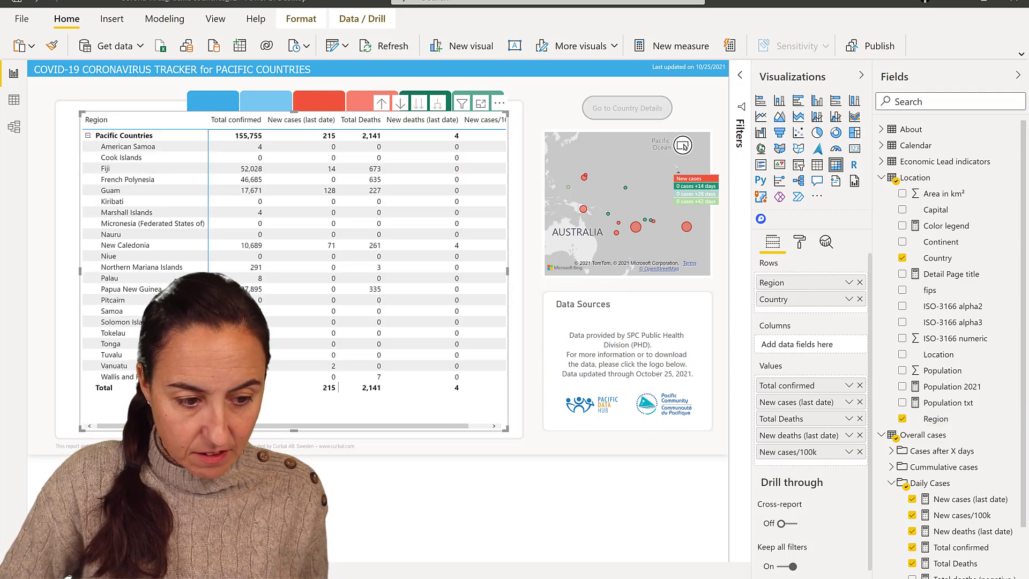
click(800, 242)
text(+)
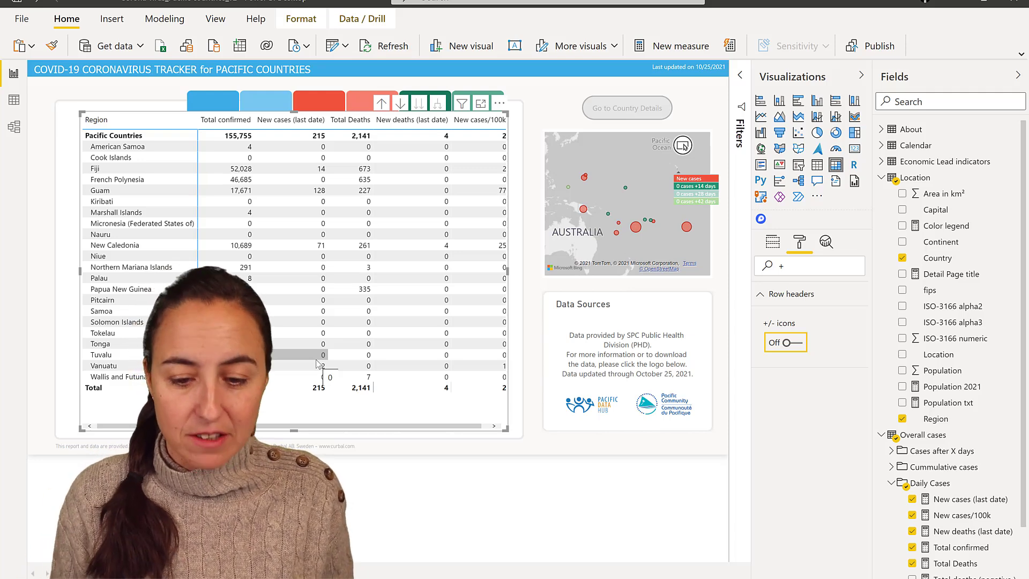
Step: Set the matrix style to None and scroll down to the Background setting
click(800, 243)
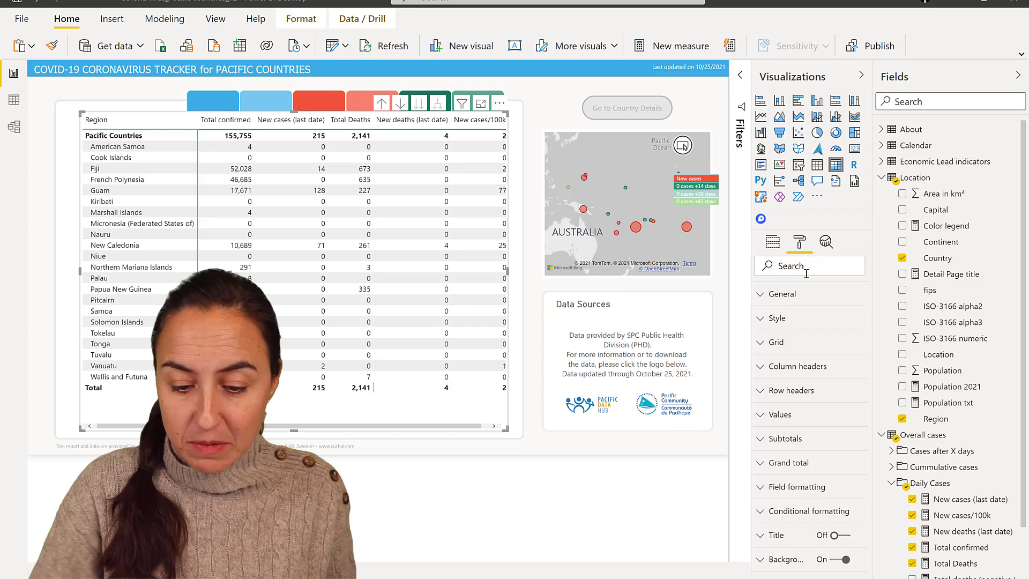
click(777, 317)
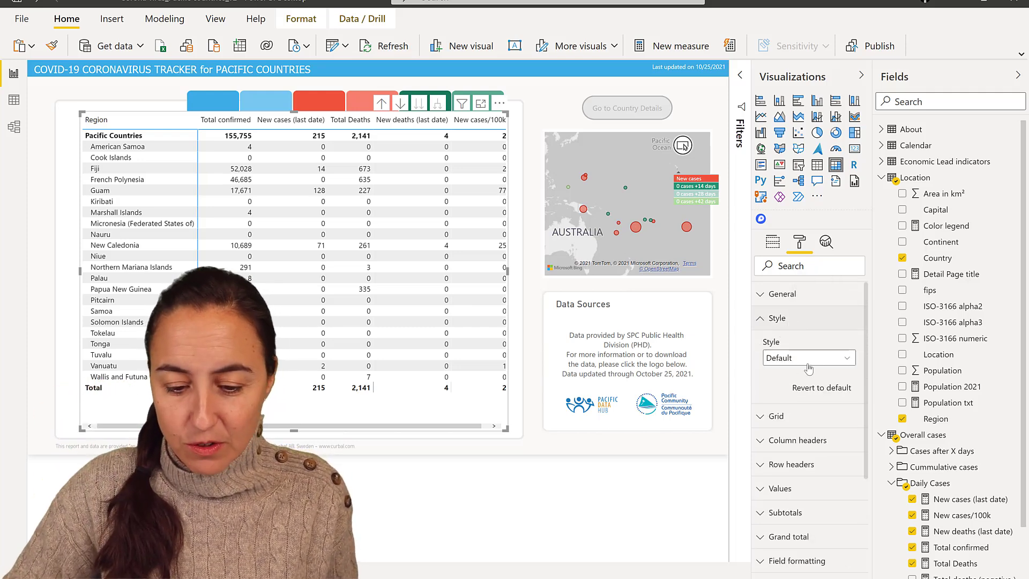
click(809, 358)
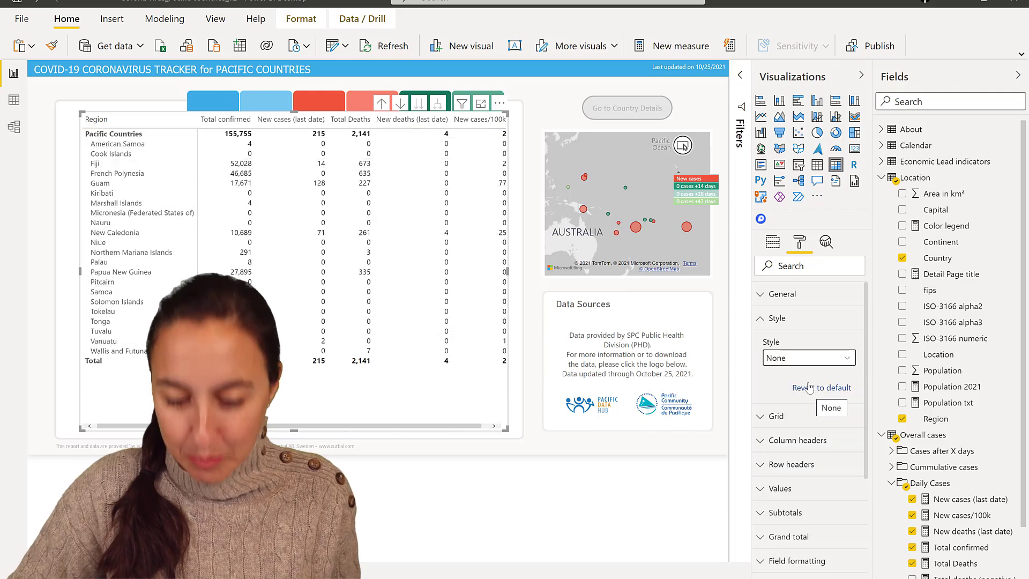
mouse_move(821, 387)
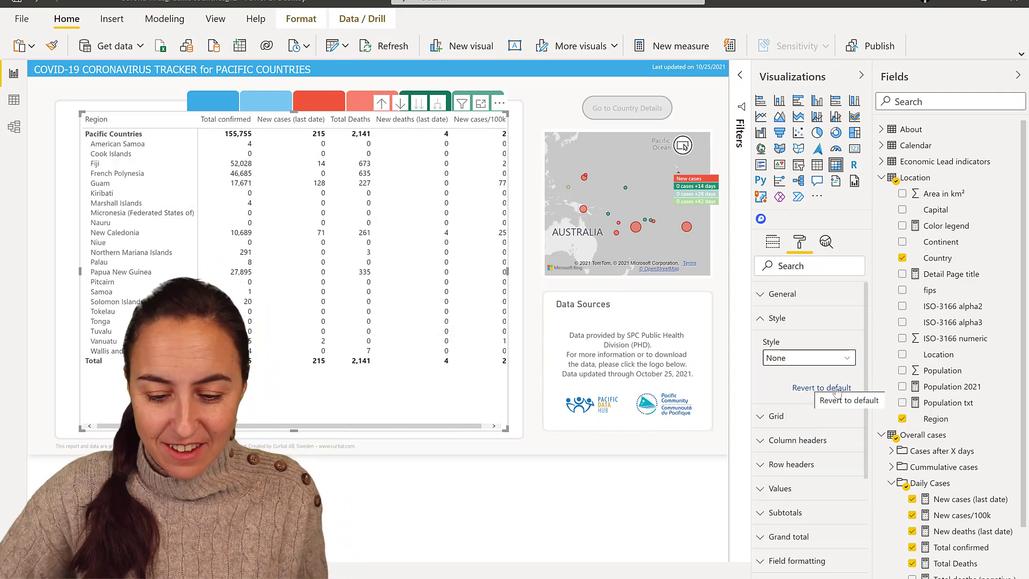
scroll(down, 3)
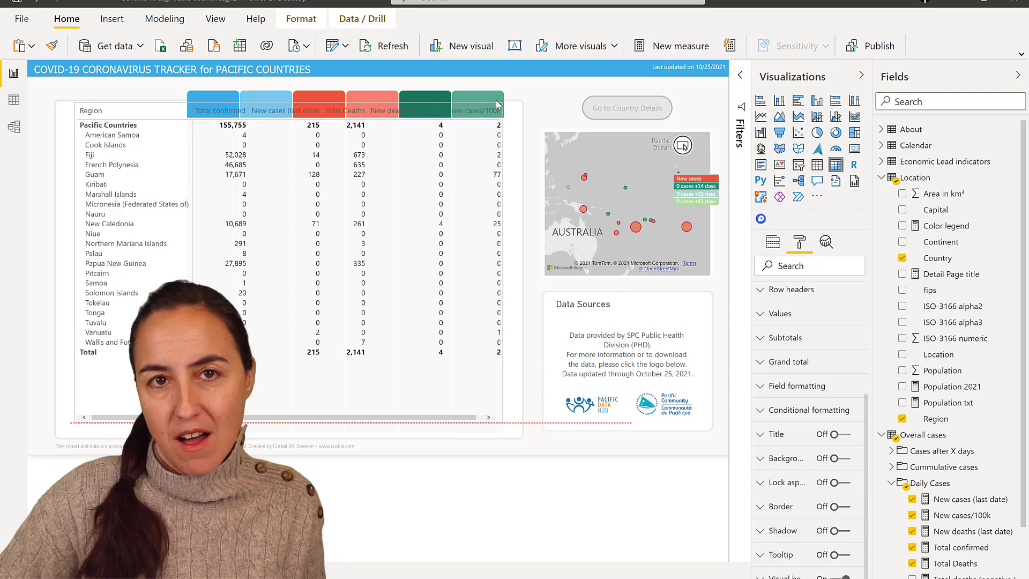
mouse_move(494, 96)
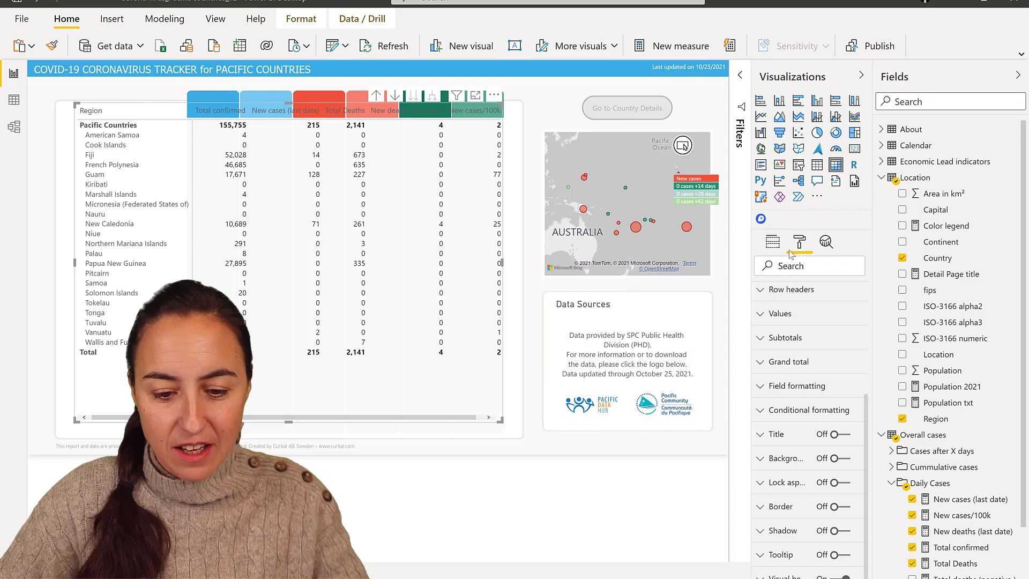
Step: Show the Build pane fields to rename the Region row field to '.'
click(773, 243)
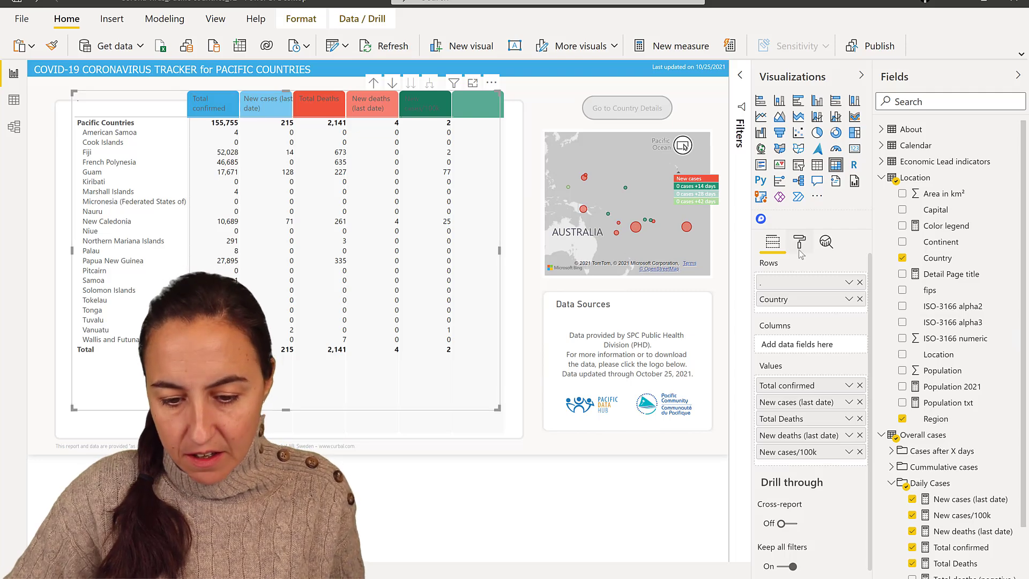
Step: Set the column header font color to white and font family to Segoe UI Bold
click(799, 242)
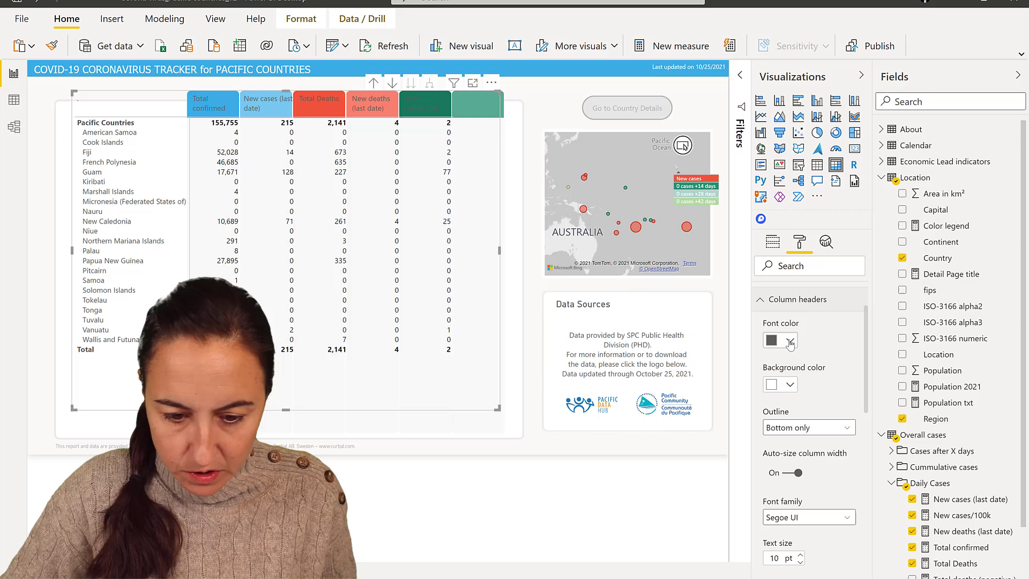
click(772, 340)
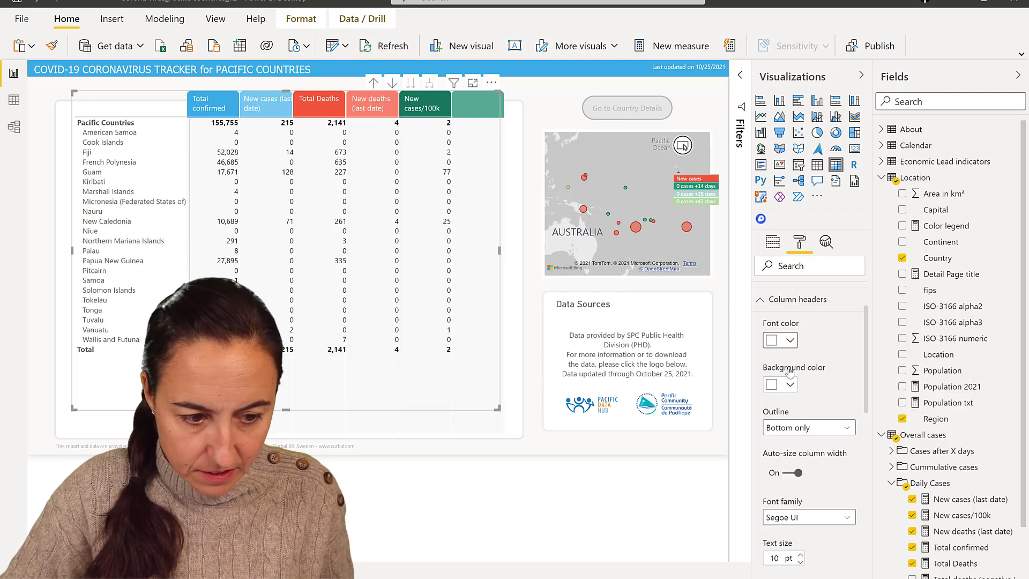
scroll(down, 3)
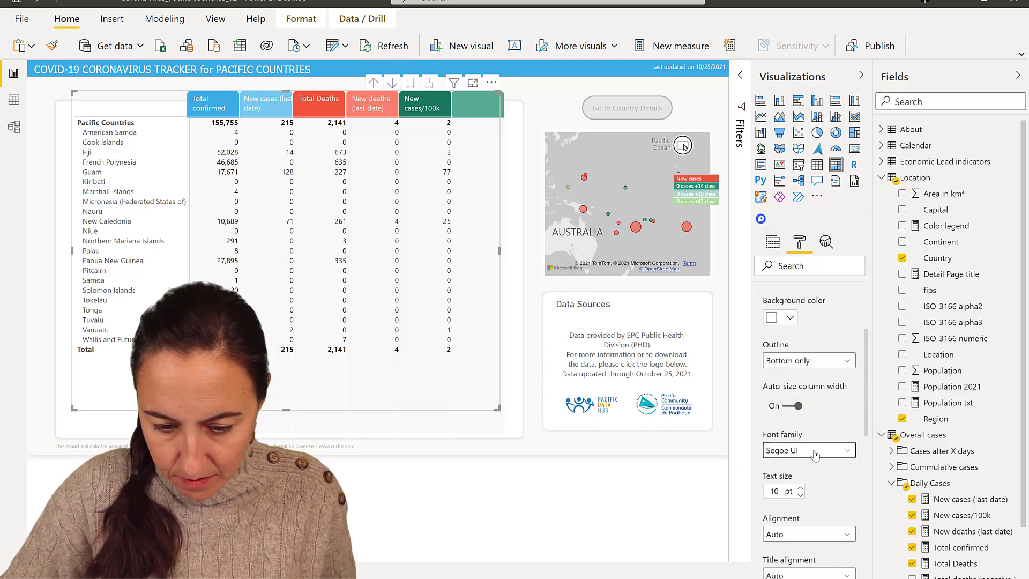
click(807, 450)
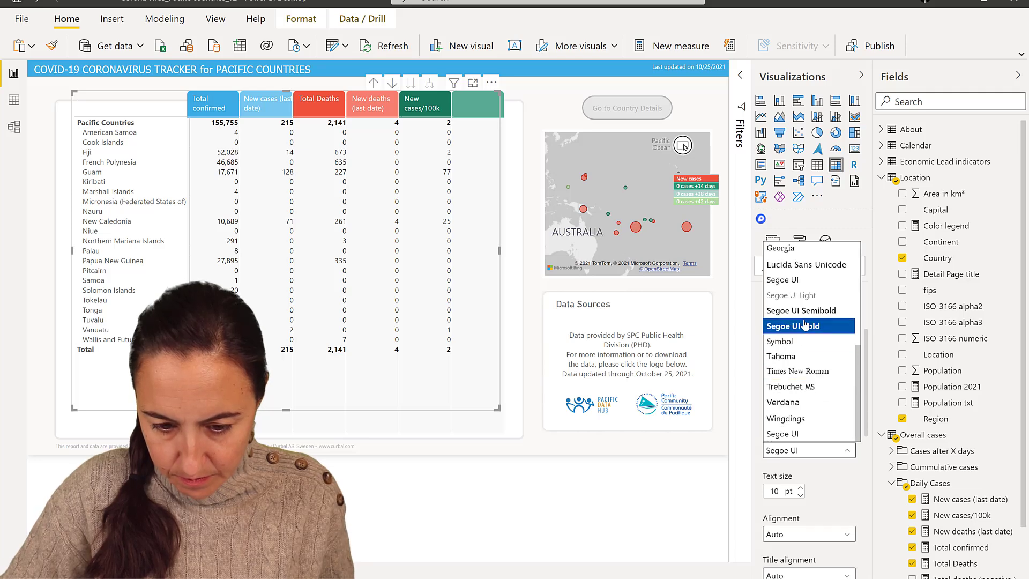
click(802, 310)
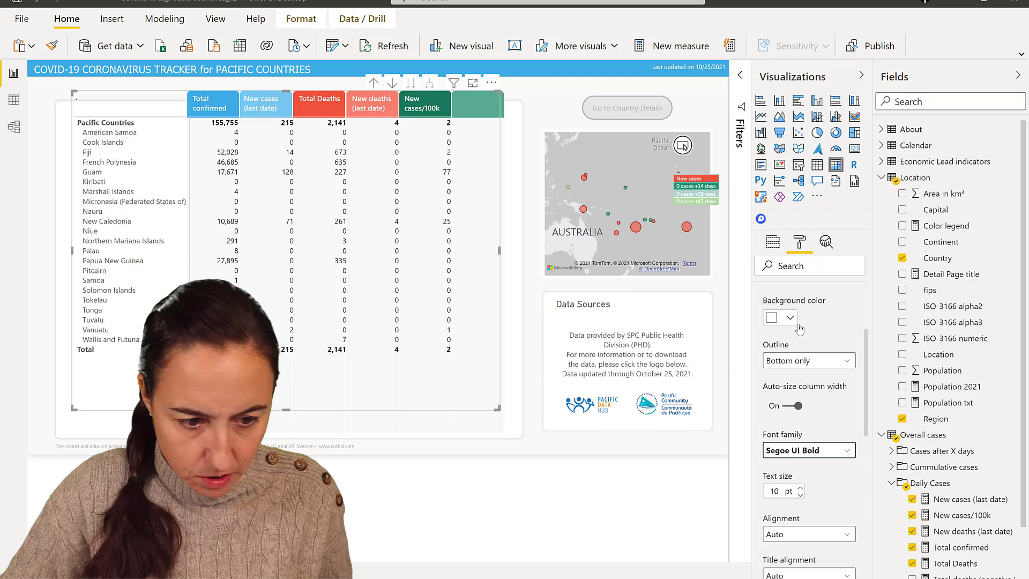
click(772, 243)
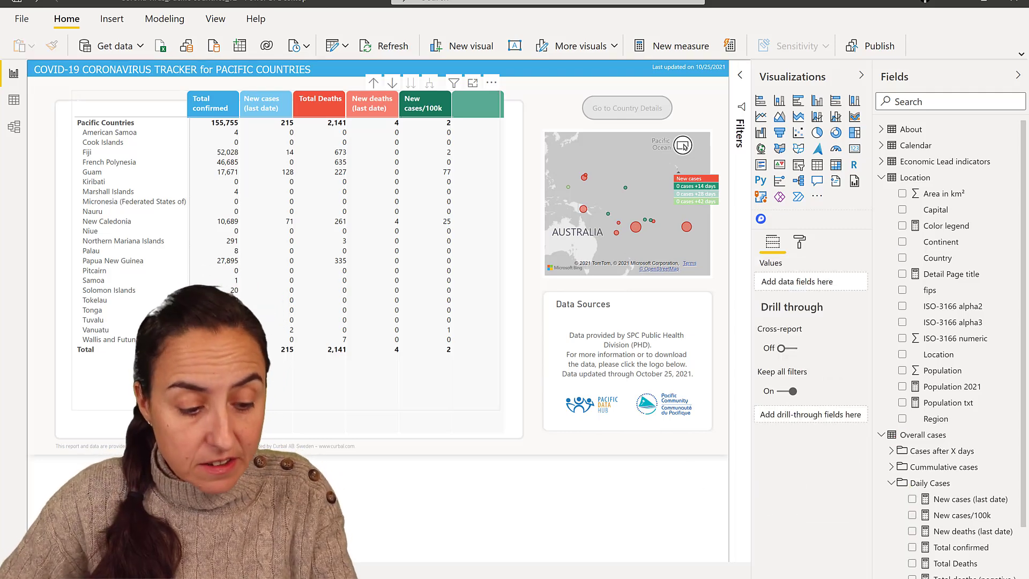
click(799, 243)
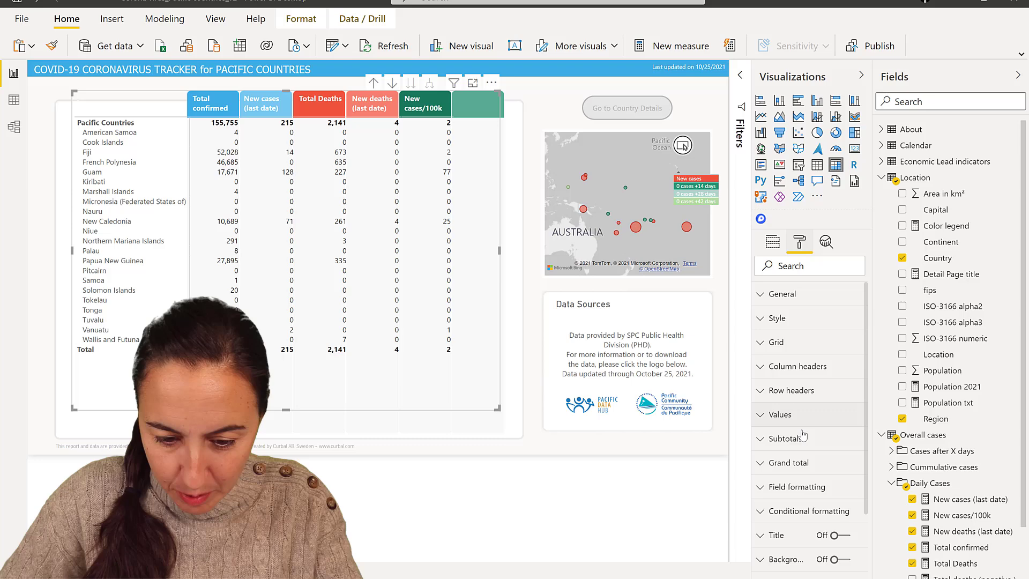
Step: Switch Row subtotals Off in the Subtotals card
click(784, 438)
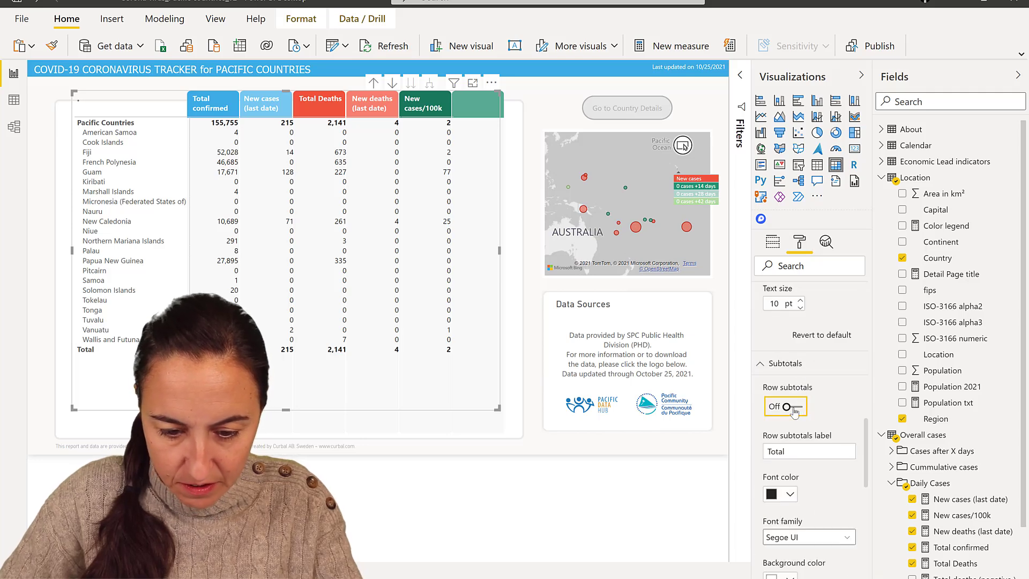
click(795, 406)
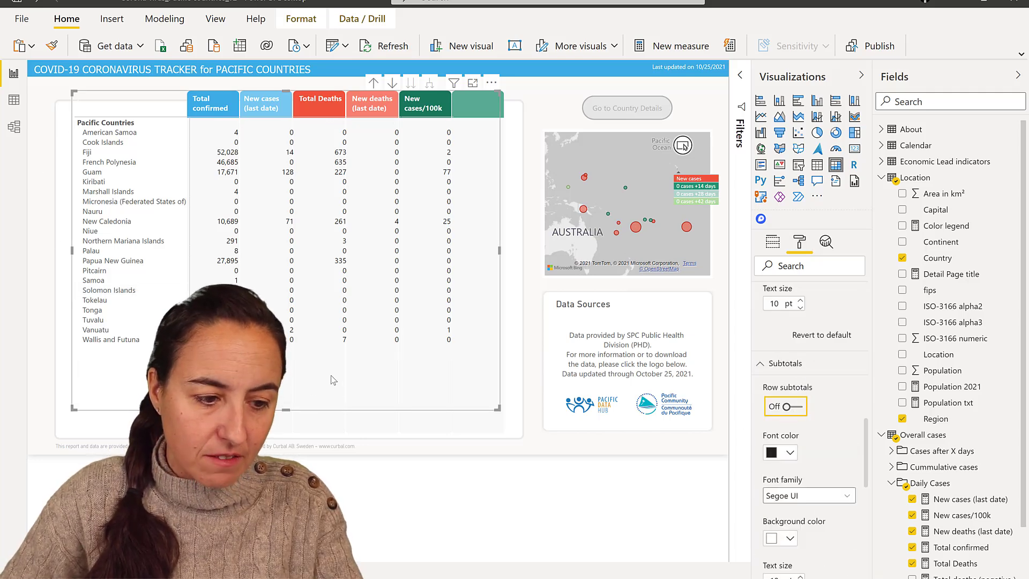